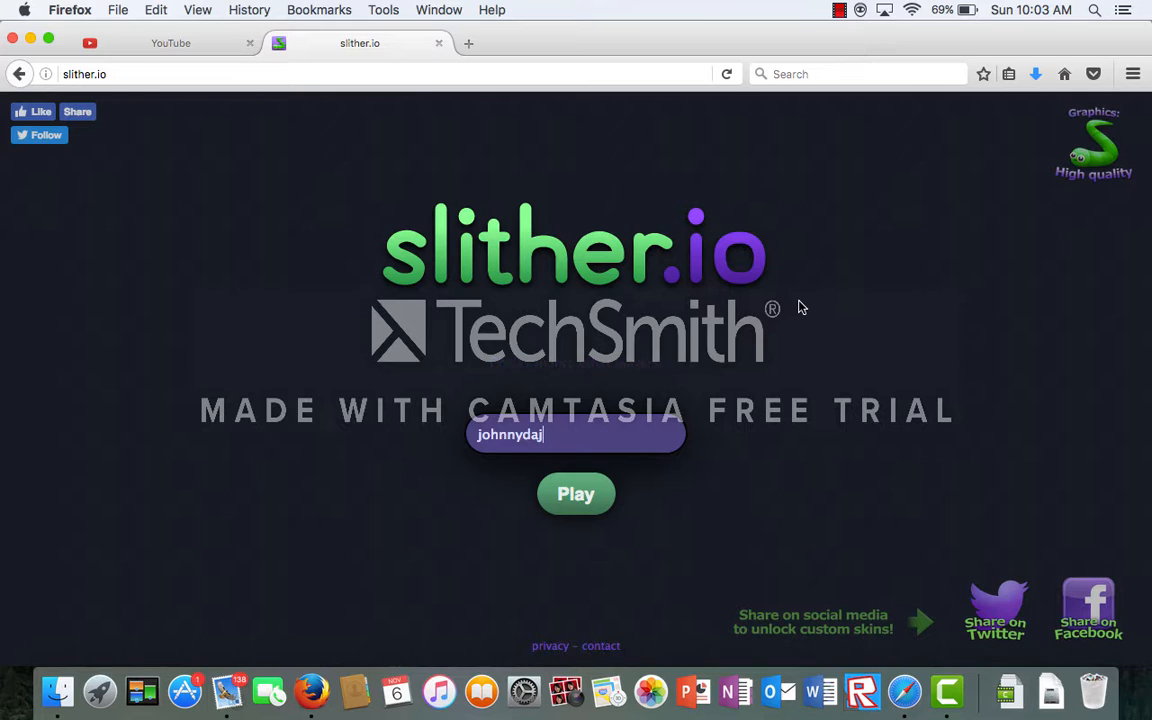
pyautogui.moveTo(584, 544)
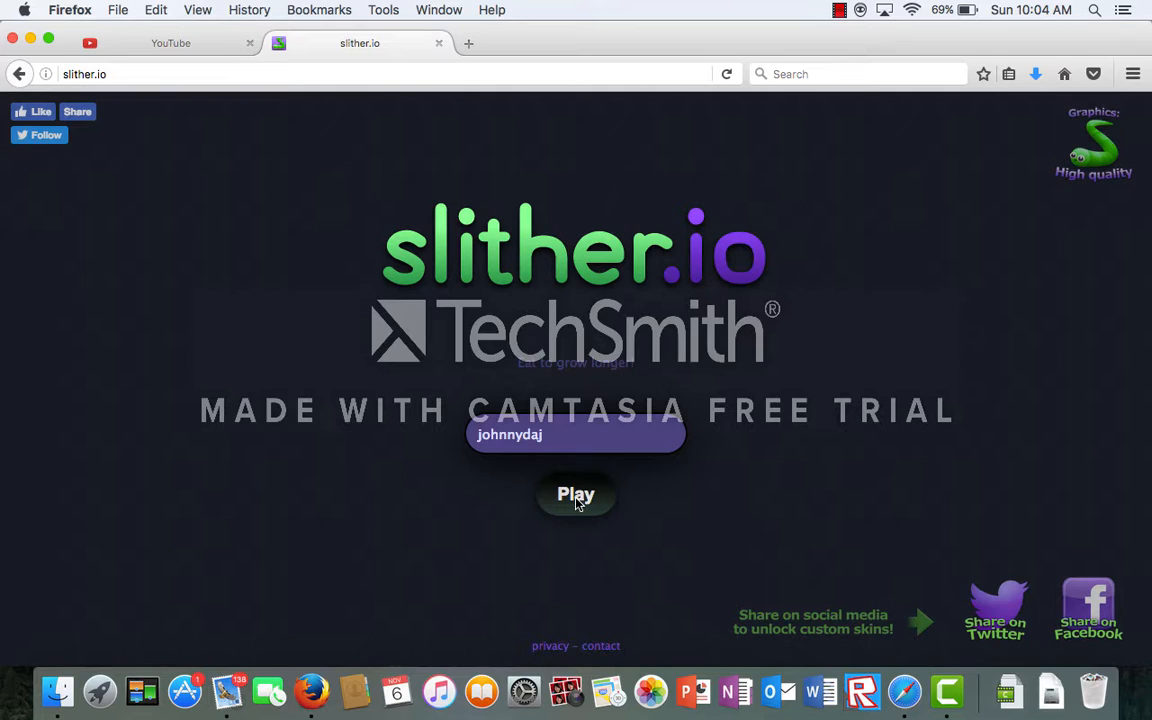
pyautogui.moveTo(528, 510)
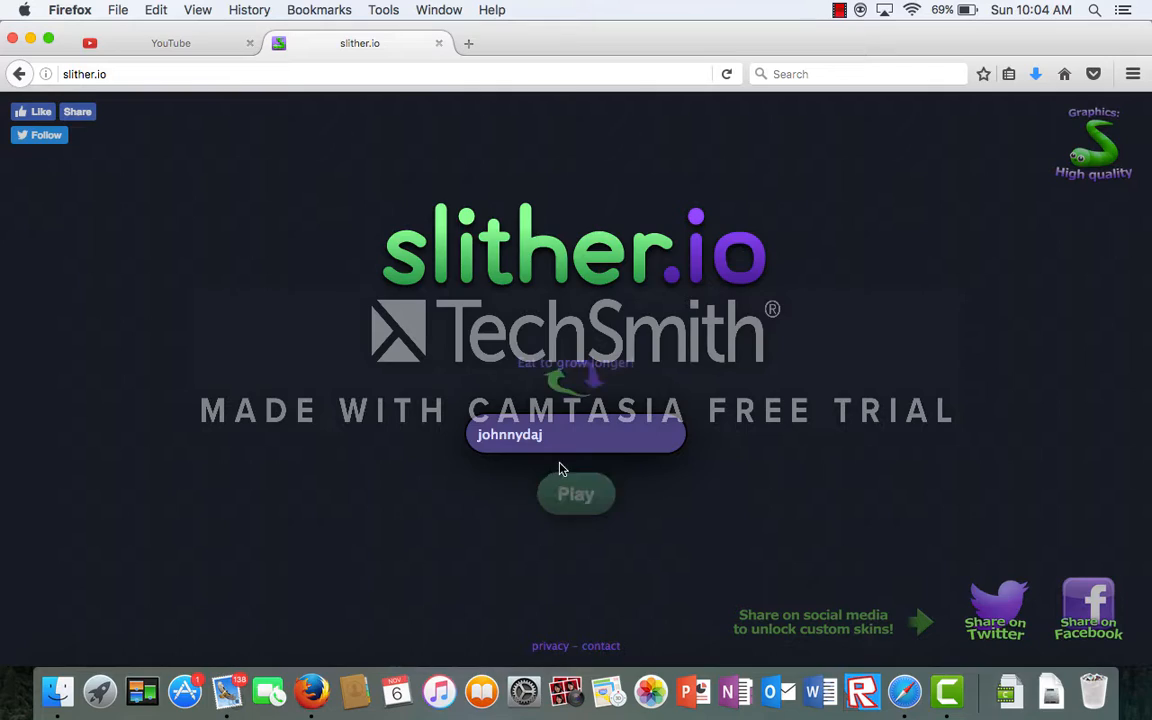
# Start the round and steer the snake until it dies at length 308
pyautogui.click(576, 492)
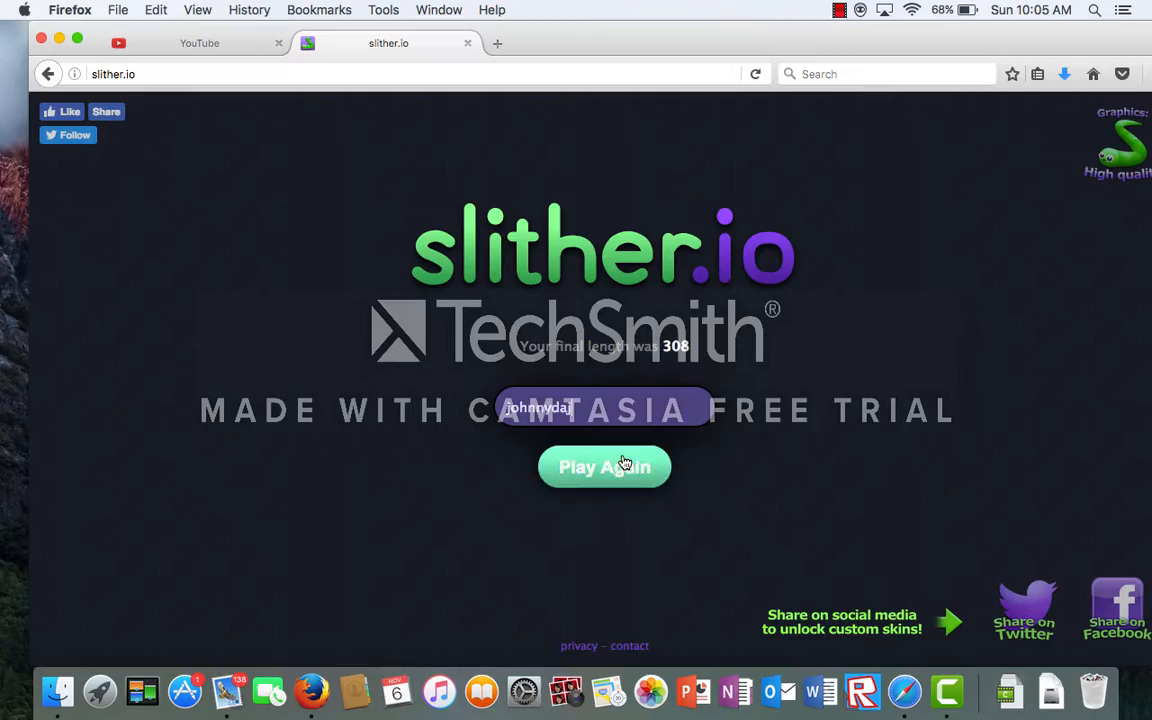
# Play Again twice, playing rounds that end at lengths 15 and 22
pyautogui.click(604, 468)
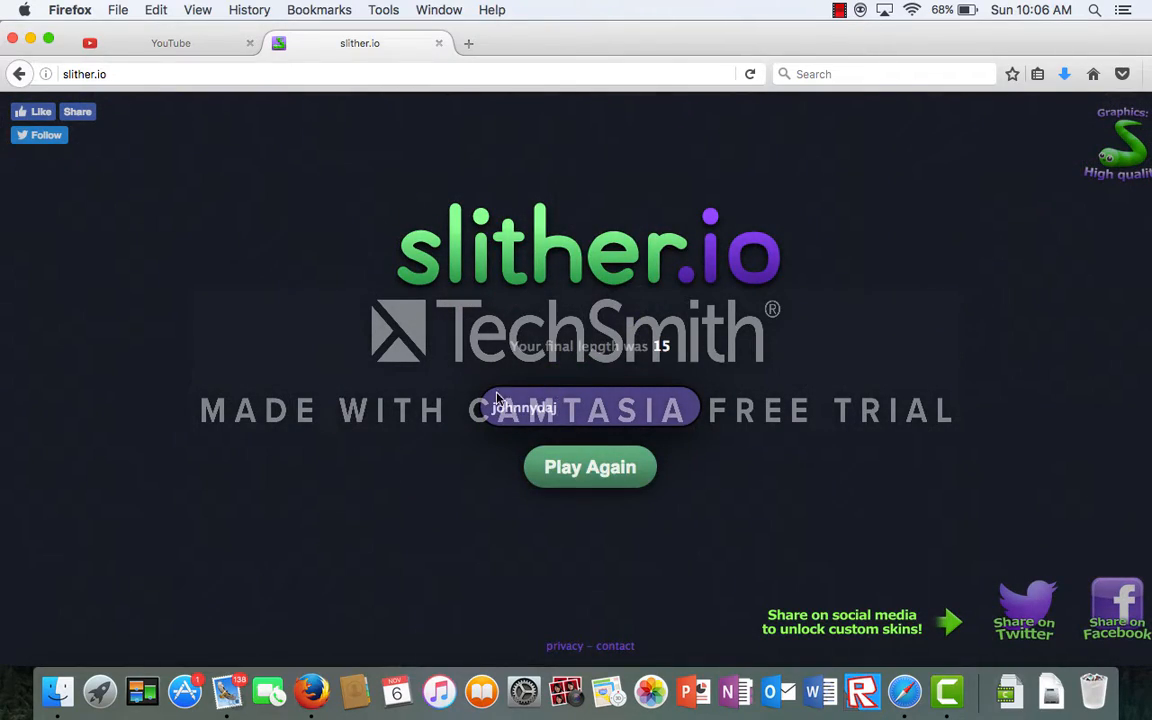
pyautogui.click(588, 466)
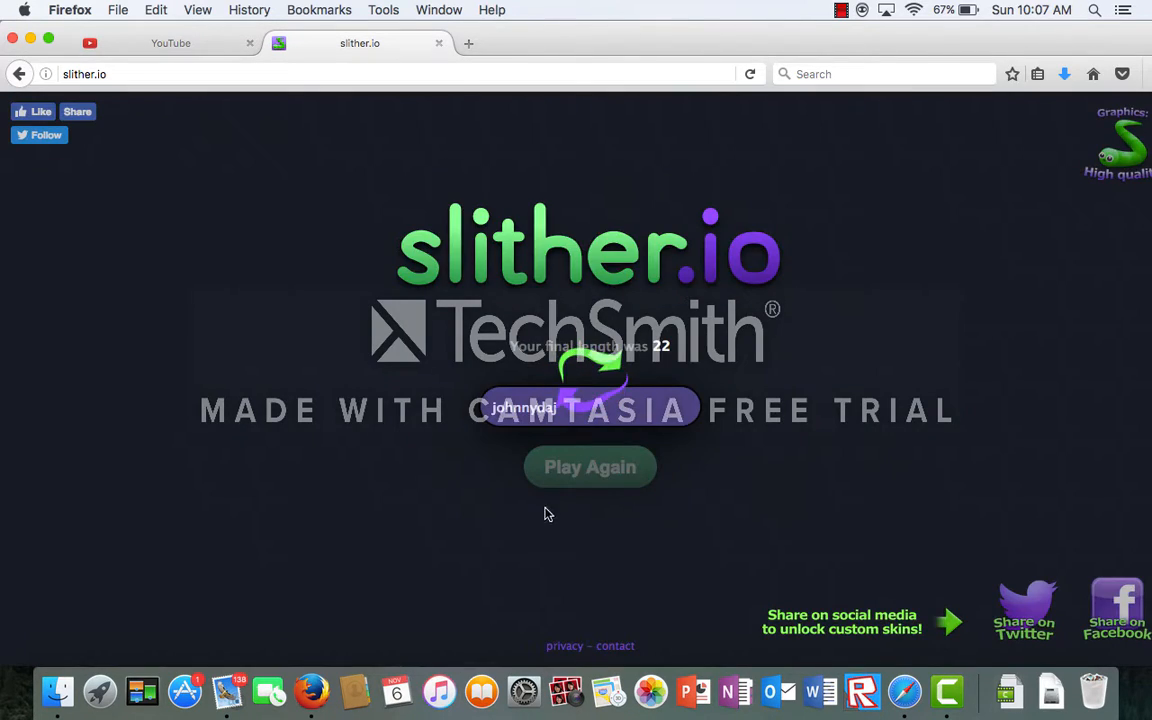
# Restart and steer the snake eating pellets until it dies at length 34
pyautogui.click(590, 466)
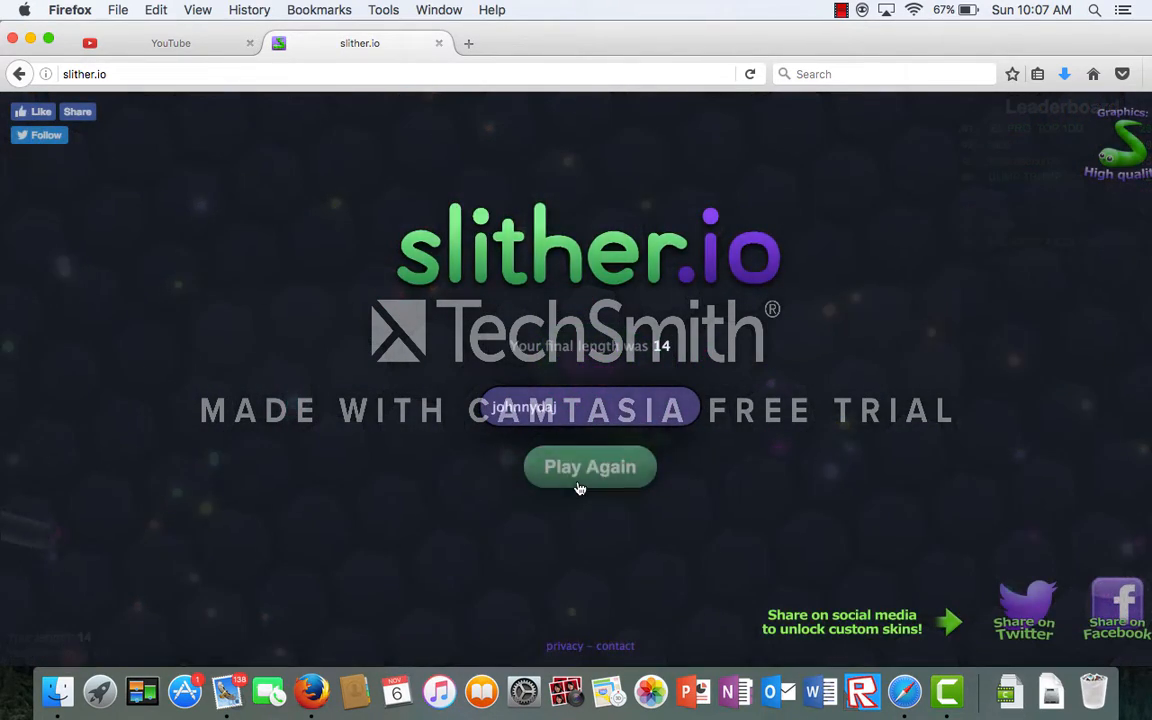
# Play Again and grow the snake until the round ends at length 313
pyautogui.click(588, 466)
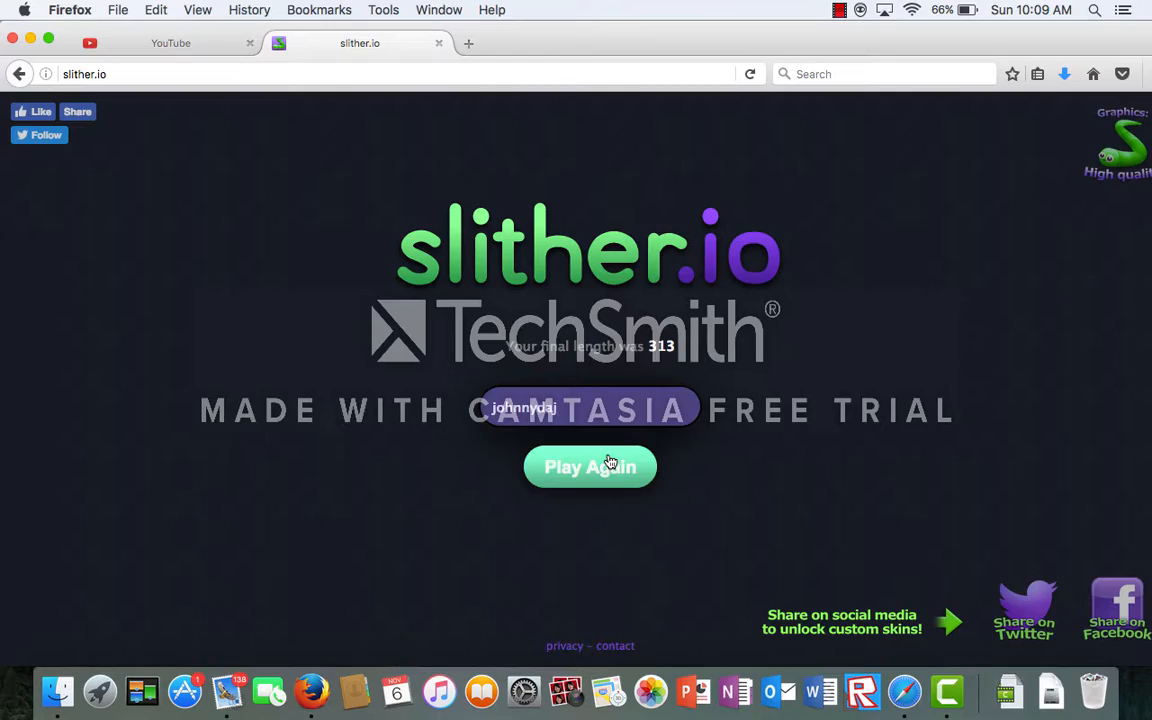
# Play Again and steer until the snake dies quickly at length 35
pyautogui.click(590, 468)
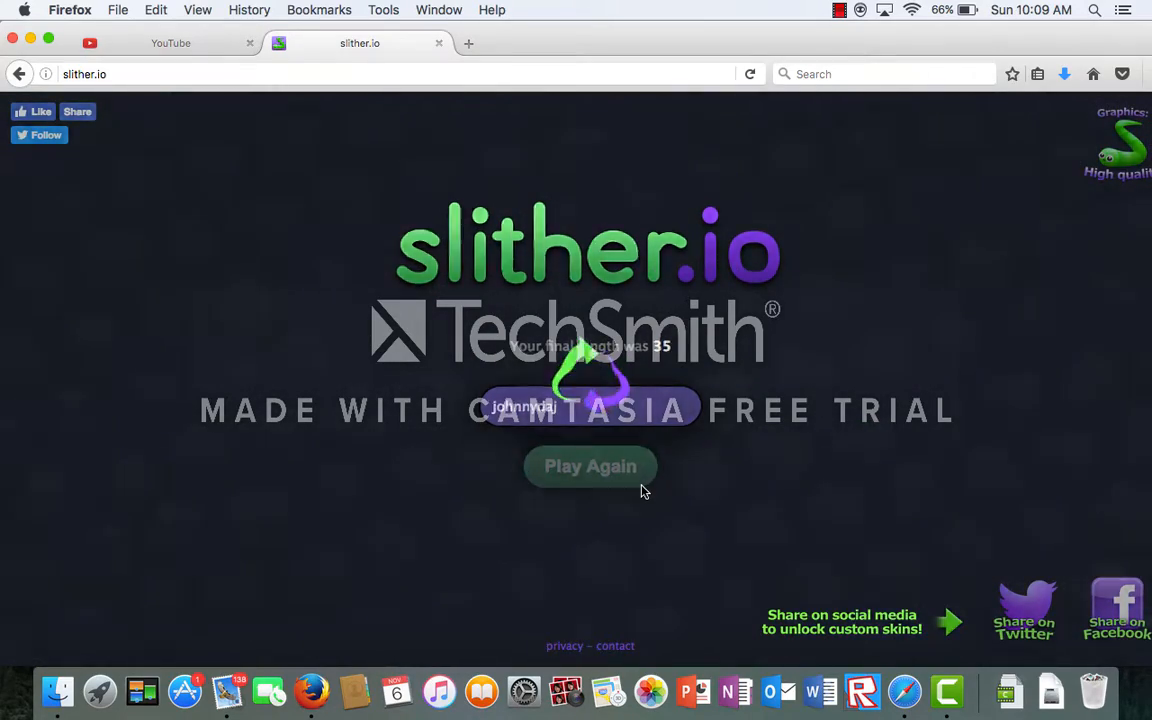
# Play Again and steer toward pellets, growing the snake toward length 29
pyautogui.click(590, 466)
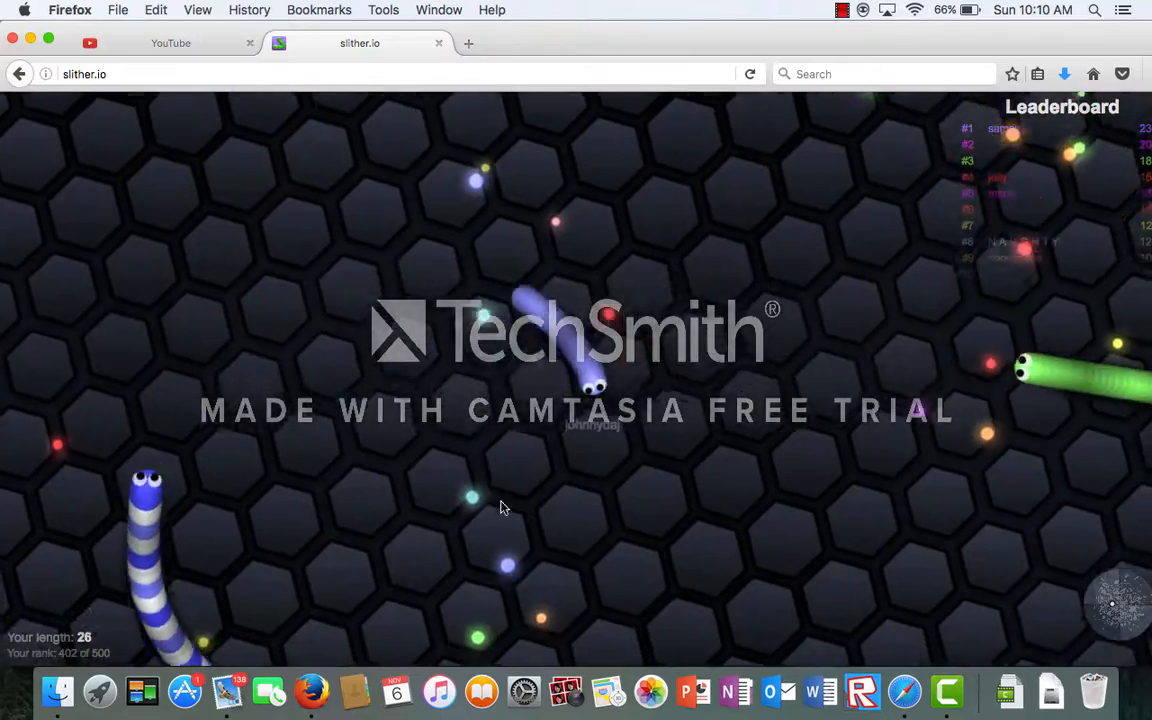
pyautogui.moveTo(920, 330)
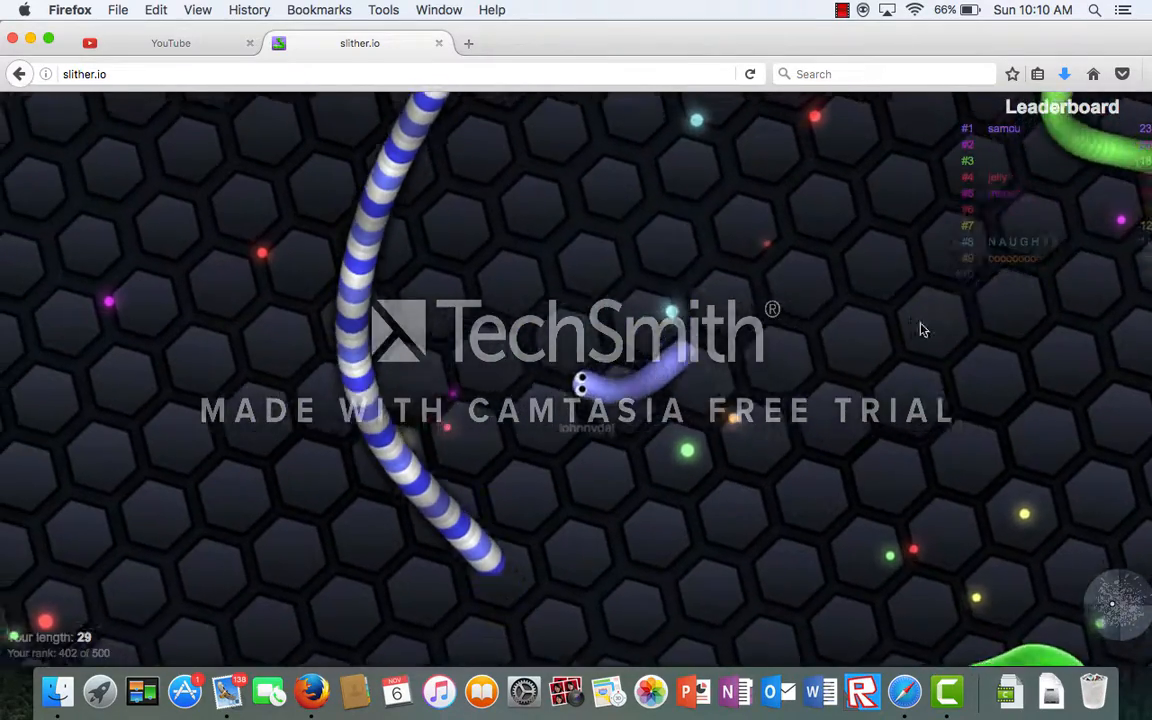